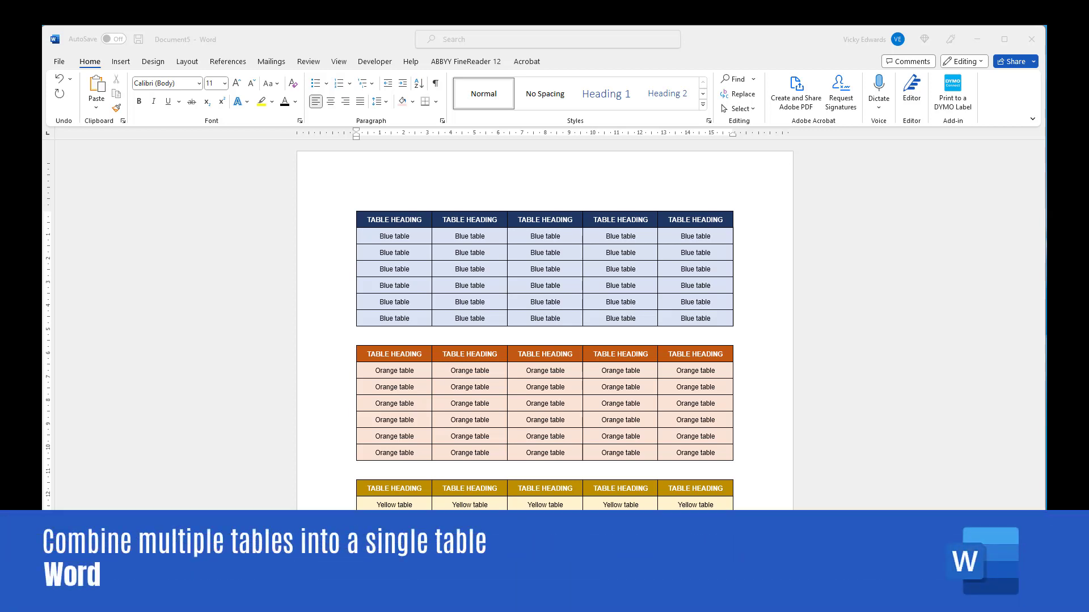
Show formatting marks and set text wrapping to None for the blue and yellow tables
{"action": "scroll", "scroll_direction": "down", "scroll_amount": 3}
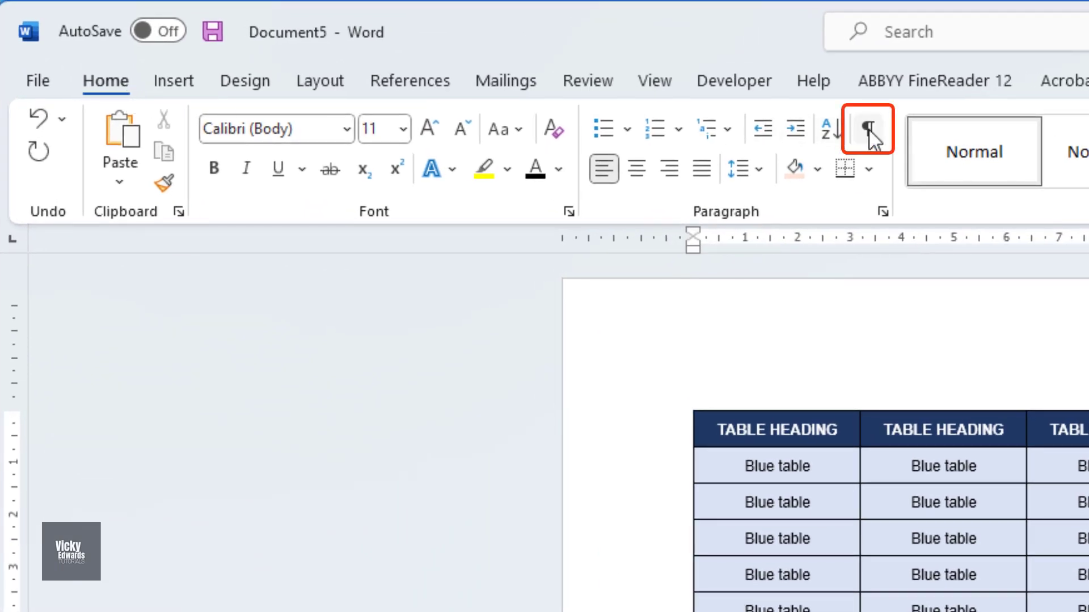
{"action": "left_click", "coordinate": [867, 128]}
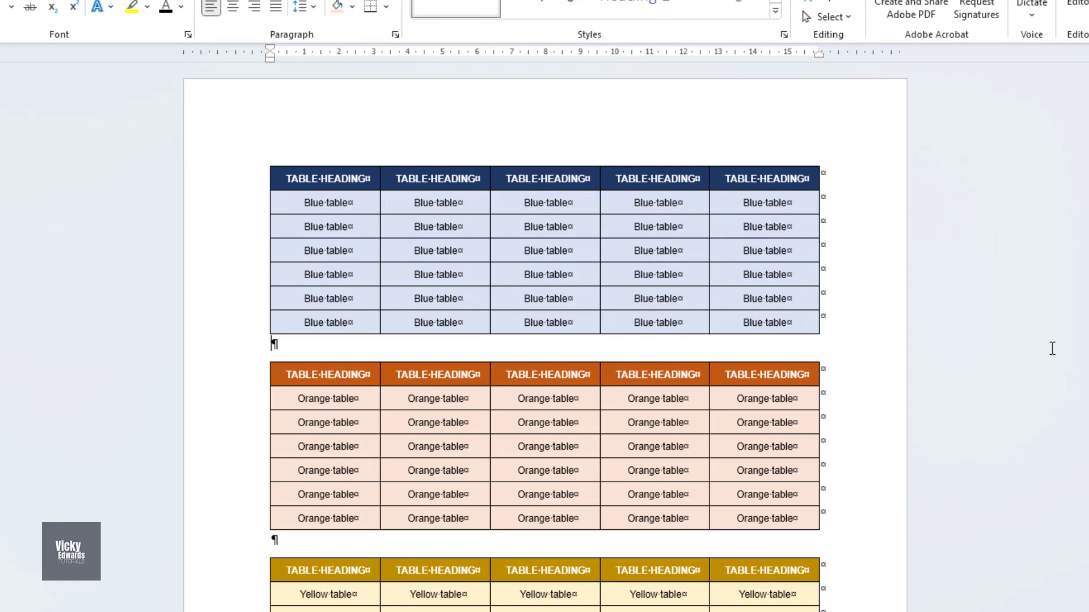
{"action": "mouse_move", "coordinate": [262, 160]}
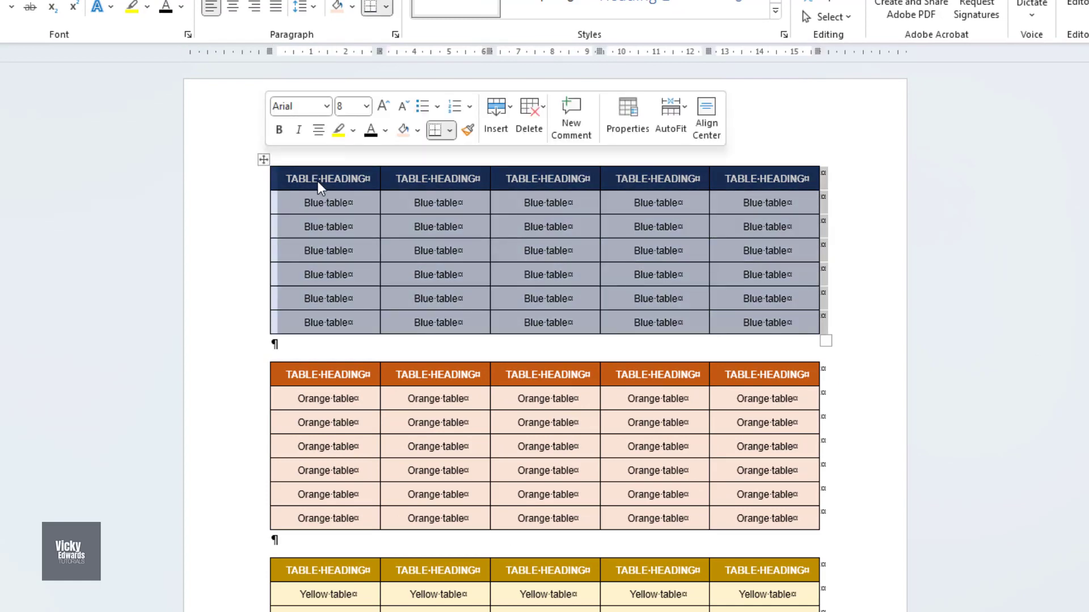
{"action": "right_click", "coordinate": [319, 183]}
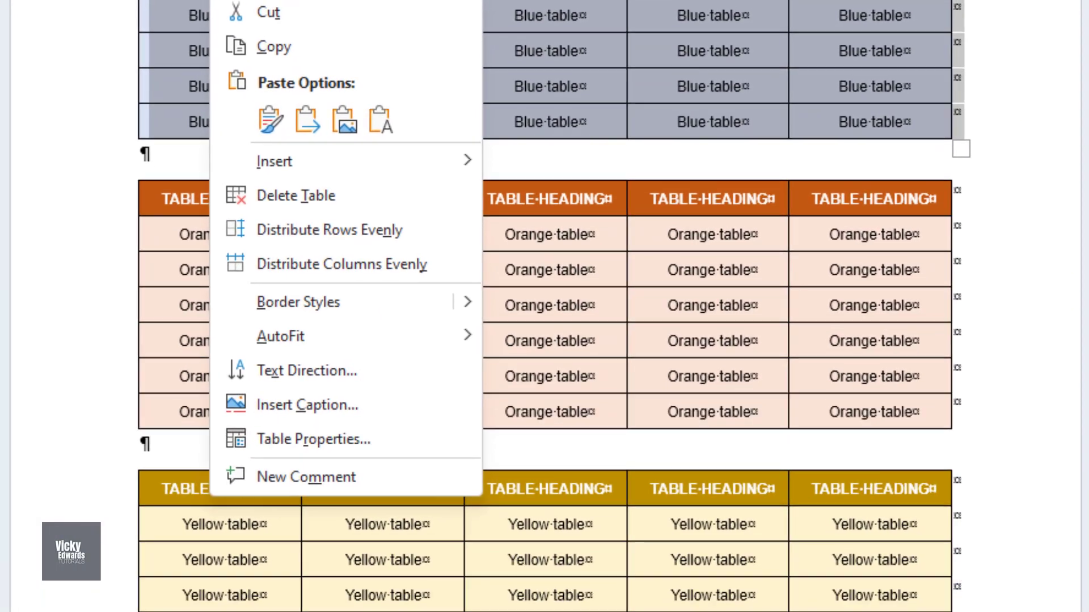
{"action": "left_click", "coordinate": [313, 439]}
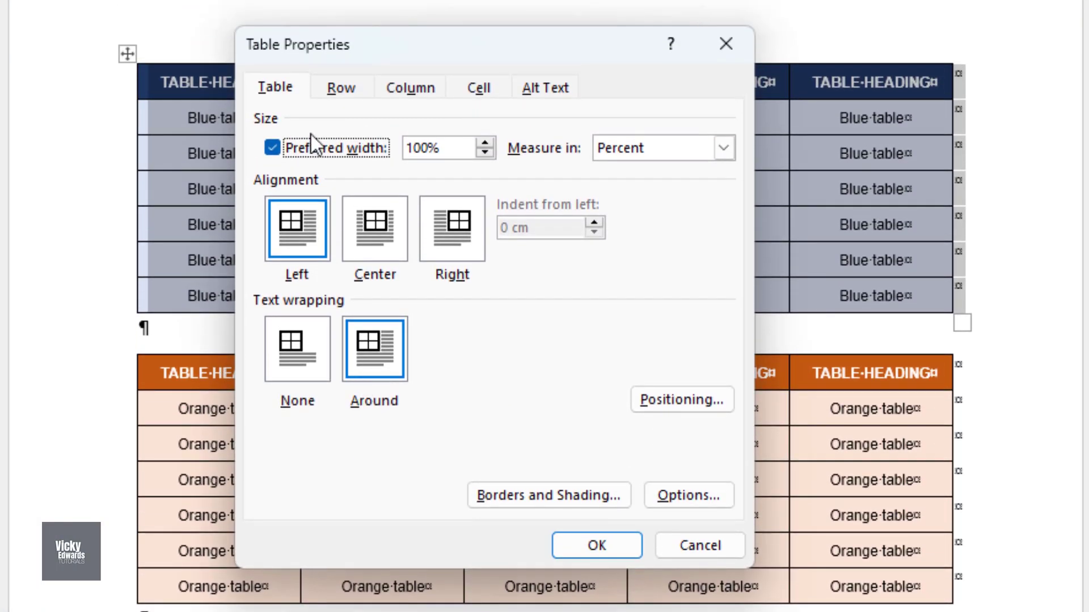
{"action": "left_click", "coordinate": [297, 349]}
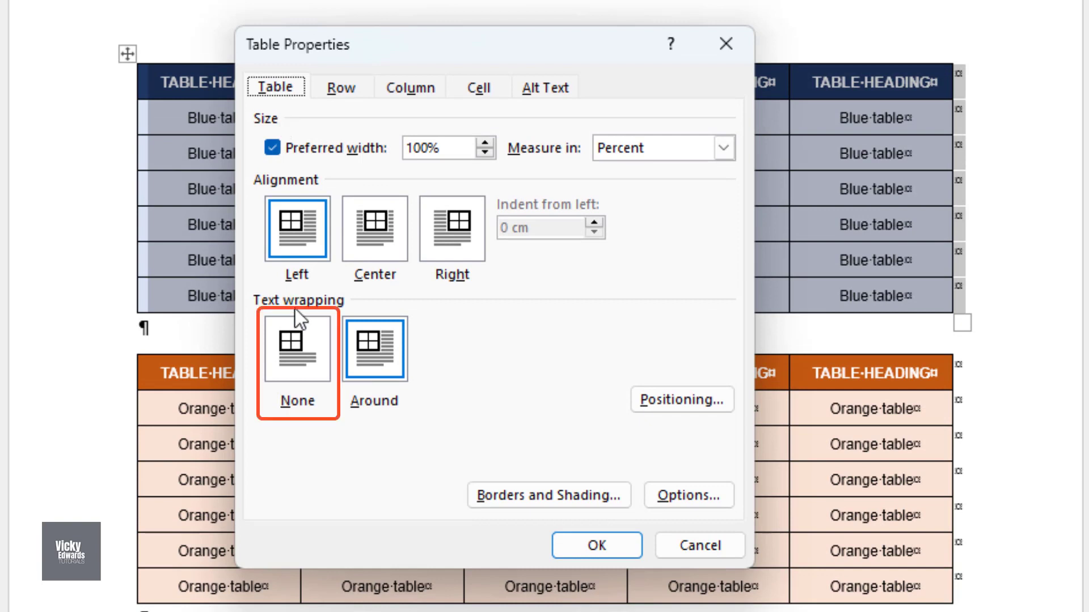
{"action": "left_click", "coordinate": [297, 348]}
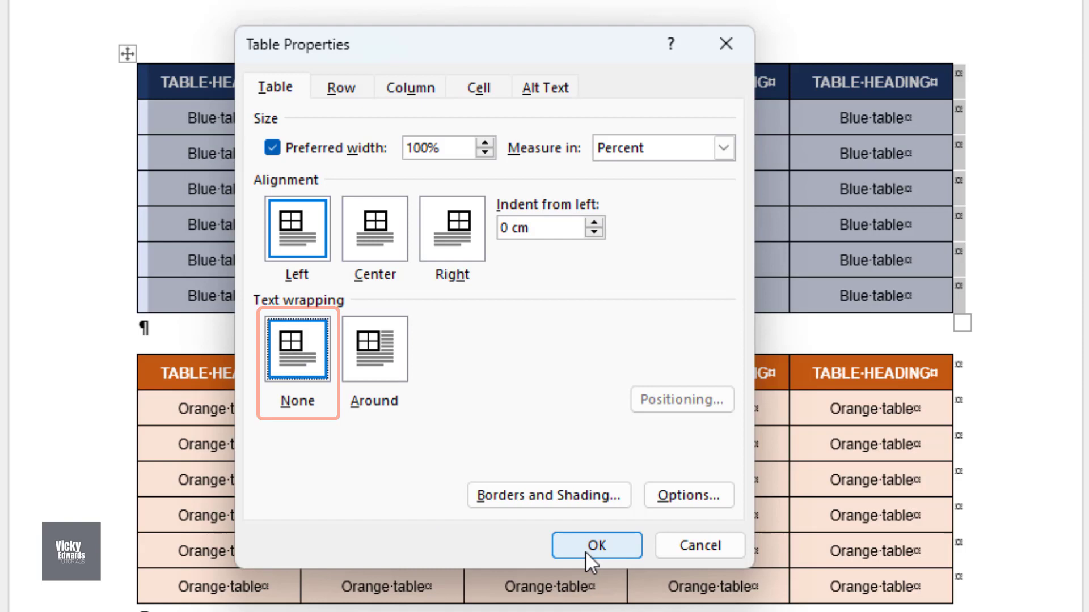
{"action": "left_click", "coordinate": [596, 545]}
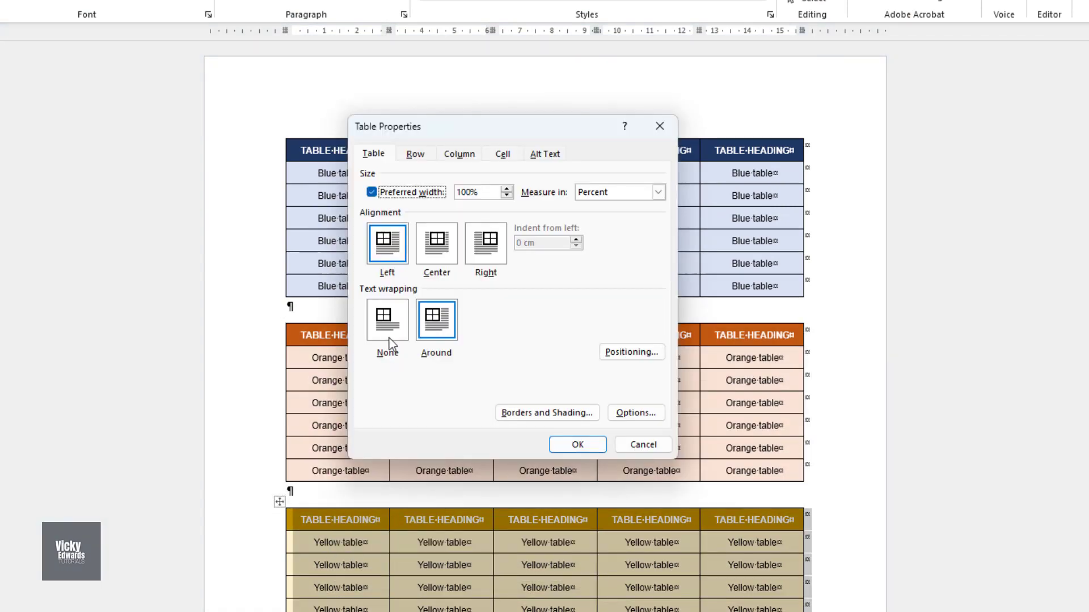
{"action": "left_click", "coordinate": [577, 445]}
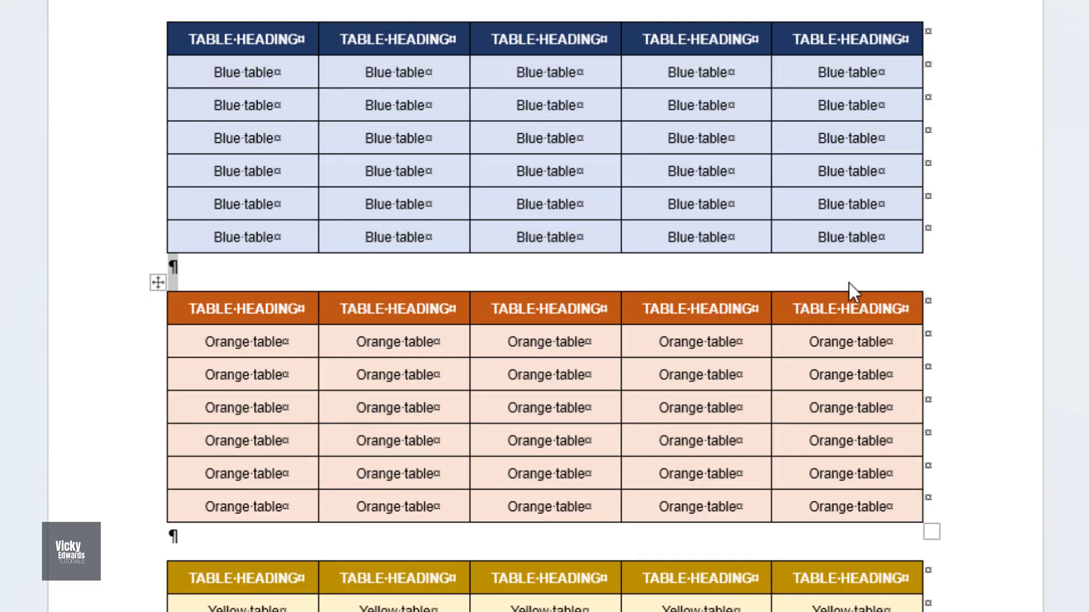
{"action": "mouse_move", "coordinate": [385, 278]}
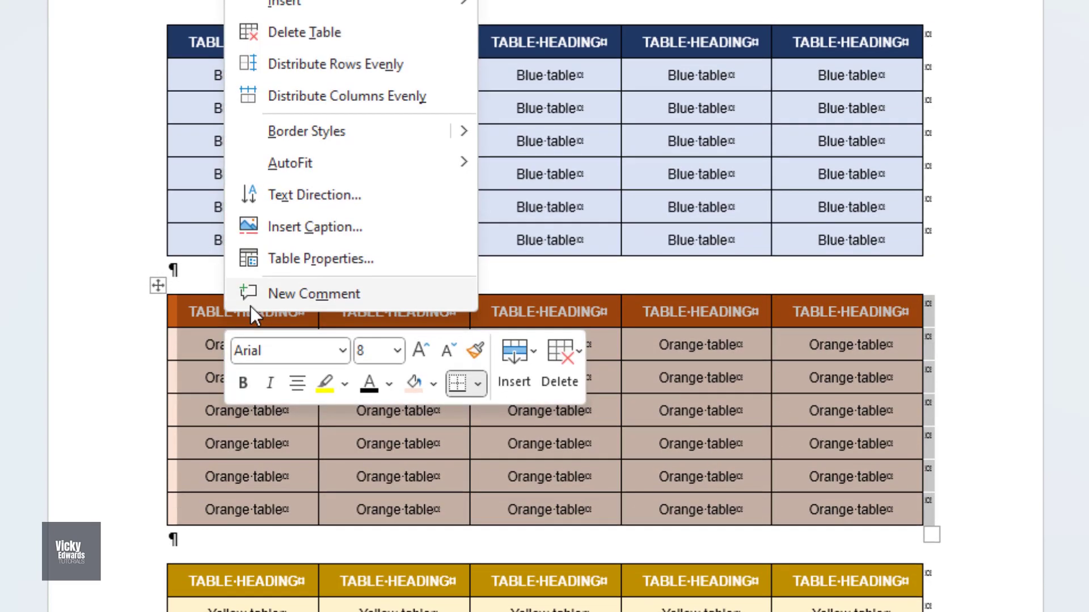
Open Table Properties for the orange table
{"action": "left_click", "coordinate": [320, 258]}
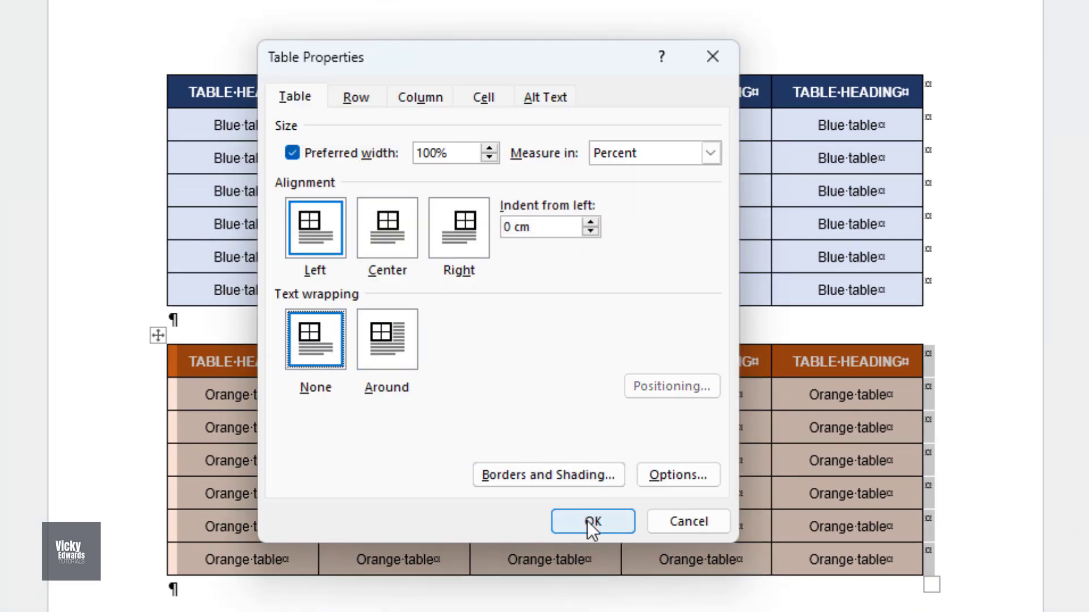
Confirm no text wrapping for the orange table, then cut it out with Ctrl+X
{"action": "left_click", "coordinate": [591, 522]}
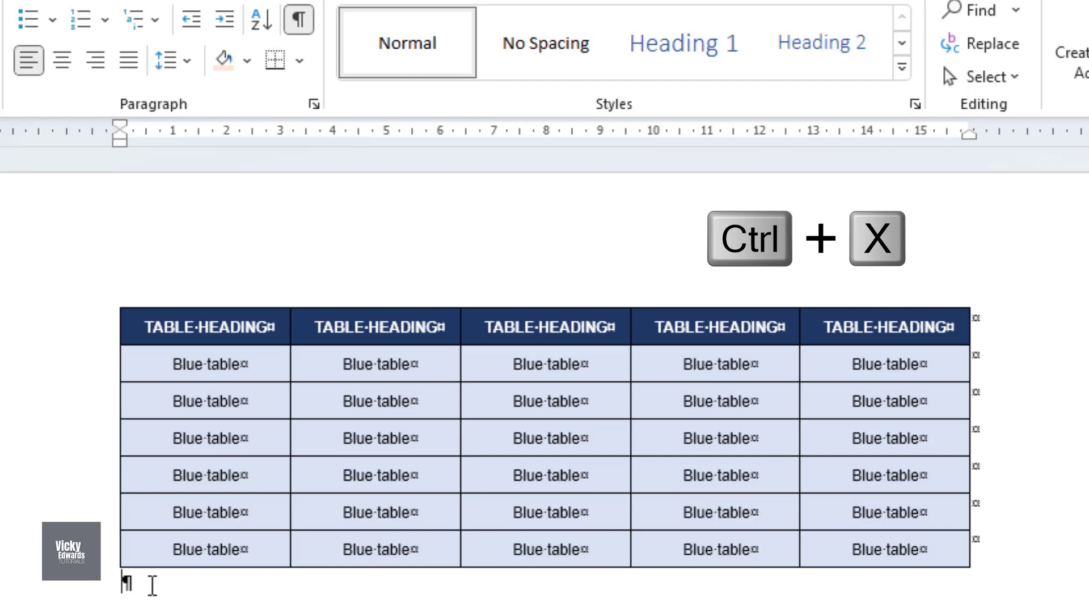
{"action": "key", "text": "ctrl+x"}
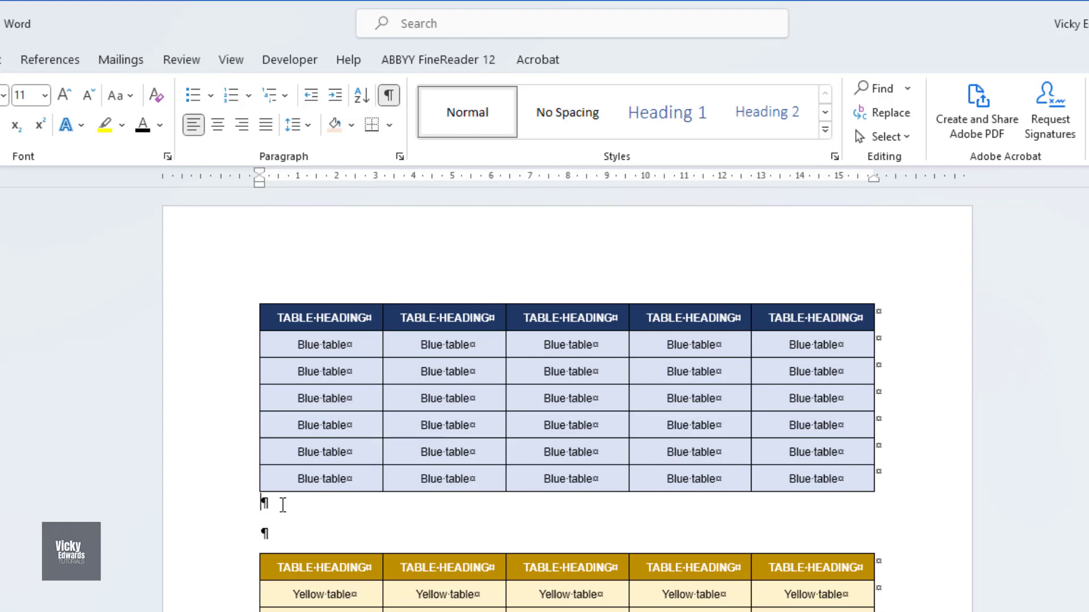
Paste the orange rows under the blue table with Merge Table
{"action": "right_click", "coordinate": [275, 505]}
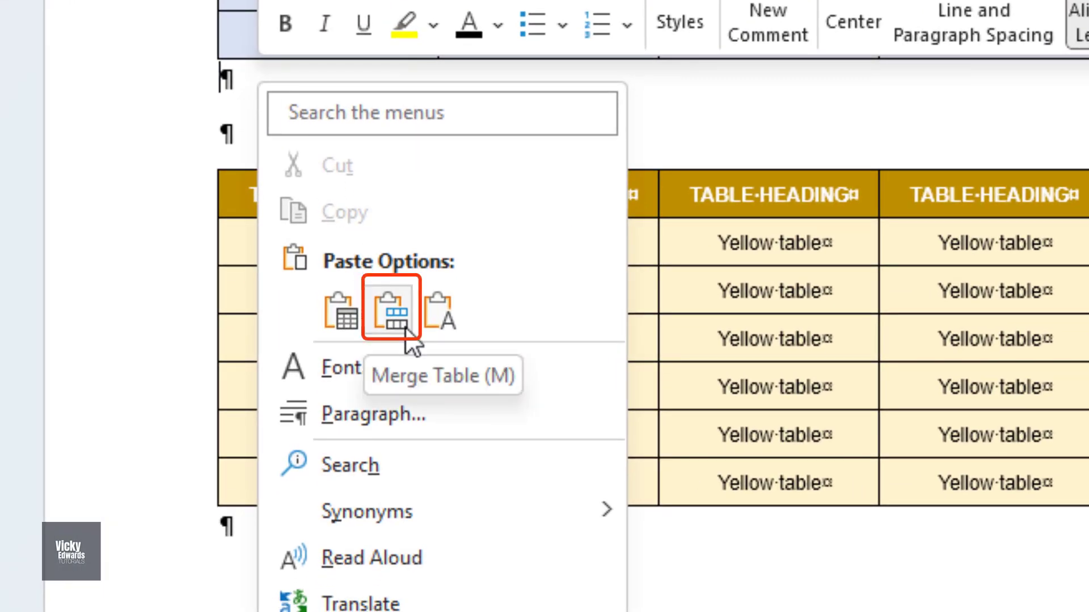
{"action": "mouse_move", "coordinate": [409, 358]}
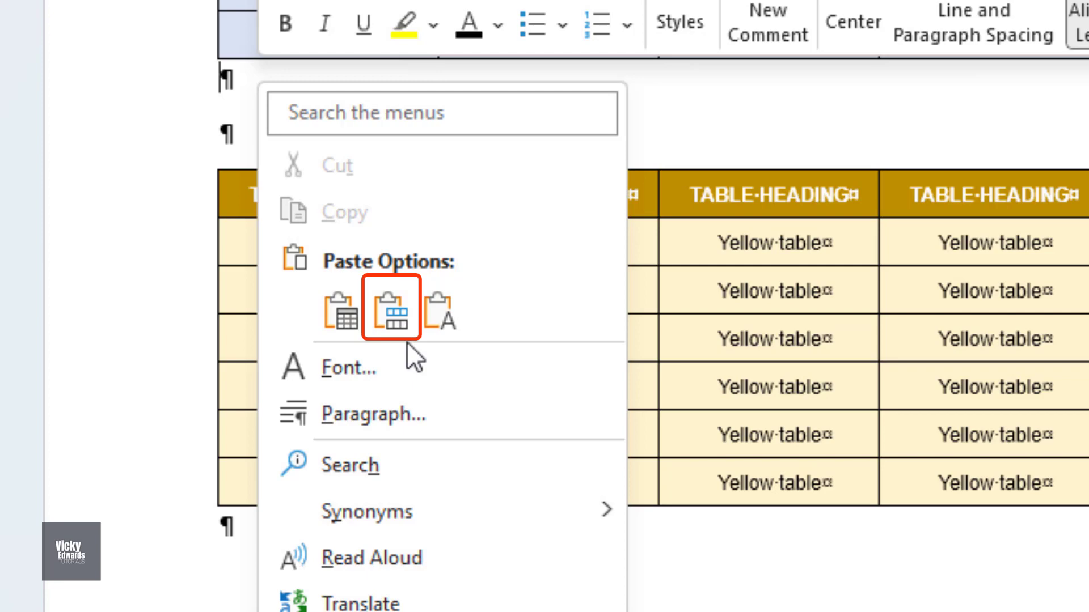
{"action": "left_click", "coordinate": [390, 310]}
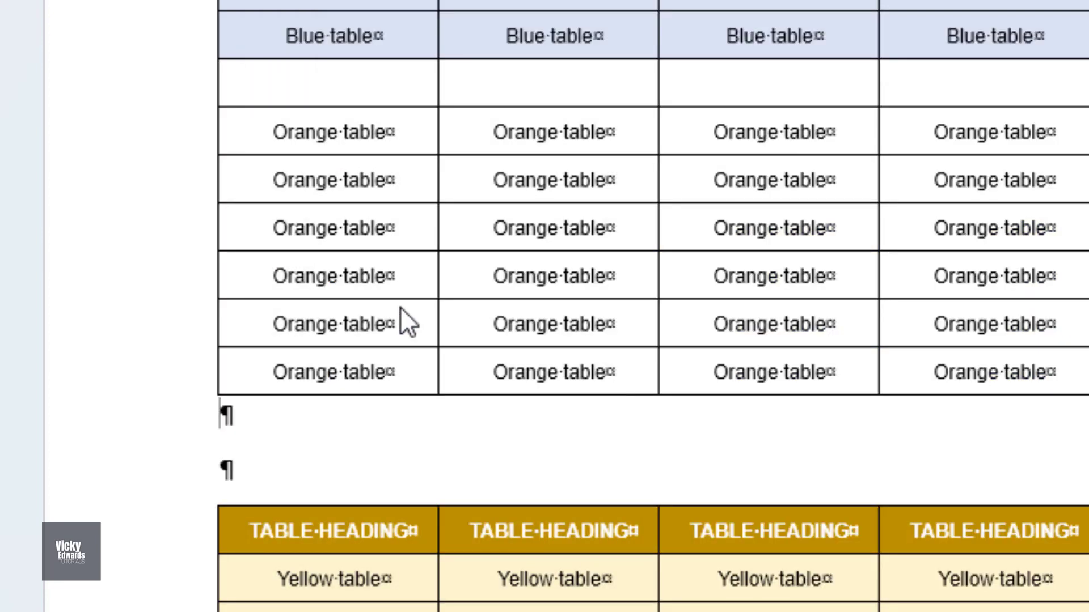
{"action": "scroll", "scroll_direction": "down", "scroll_amount": 3}
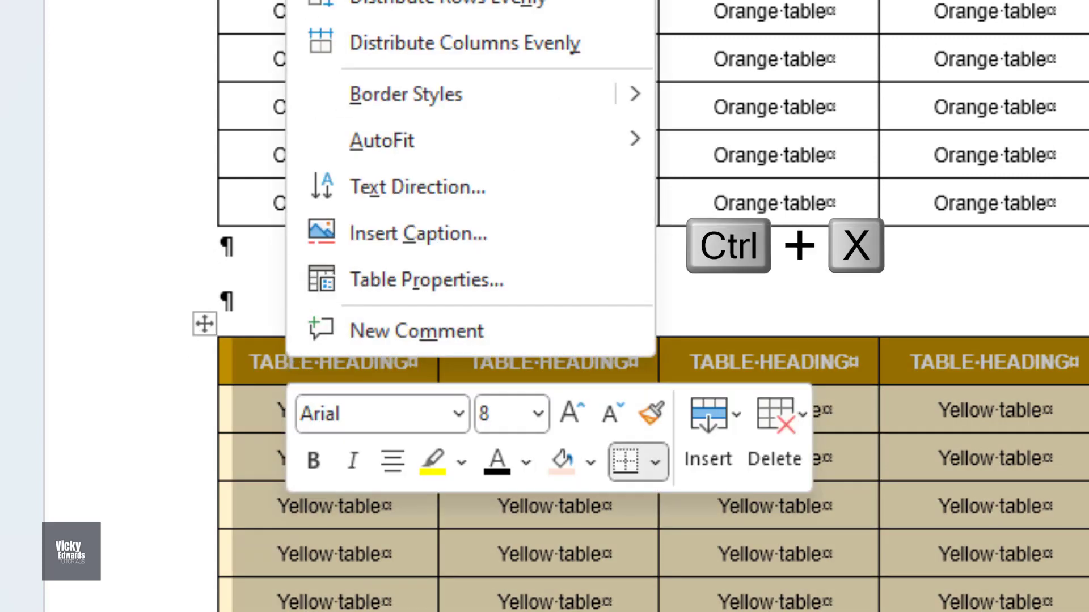
Cut the yellow table, merge it below the combined table, and apply orange heading-row shading
{"action": "key", "text": "ctrl+x"}
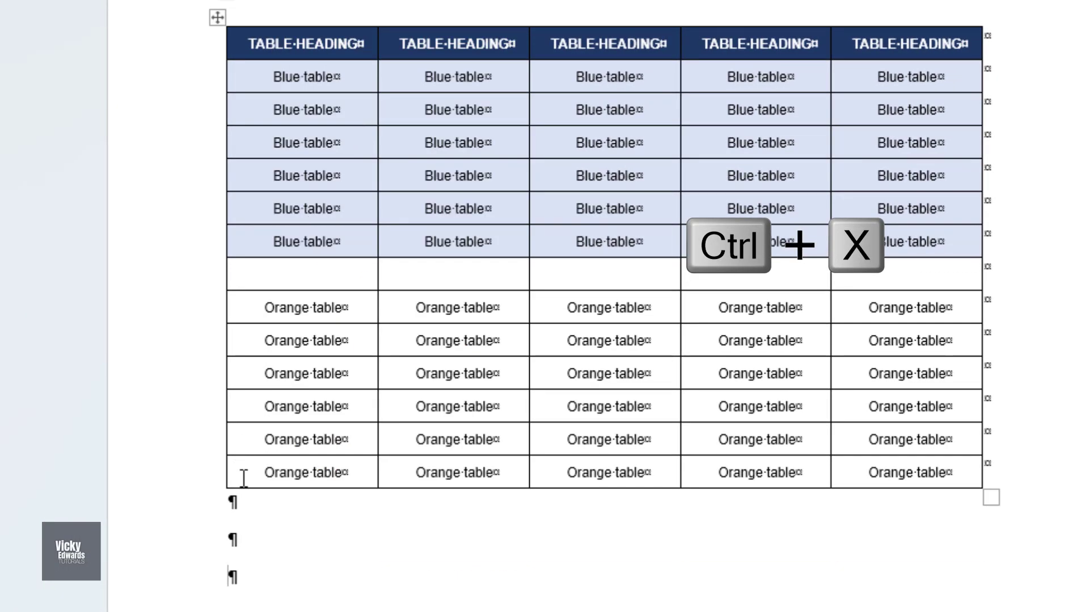
{"action": "right_click", "coordinate": [305, 275]}
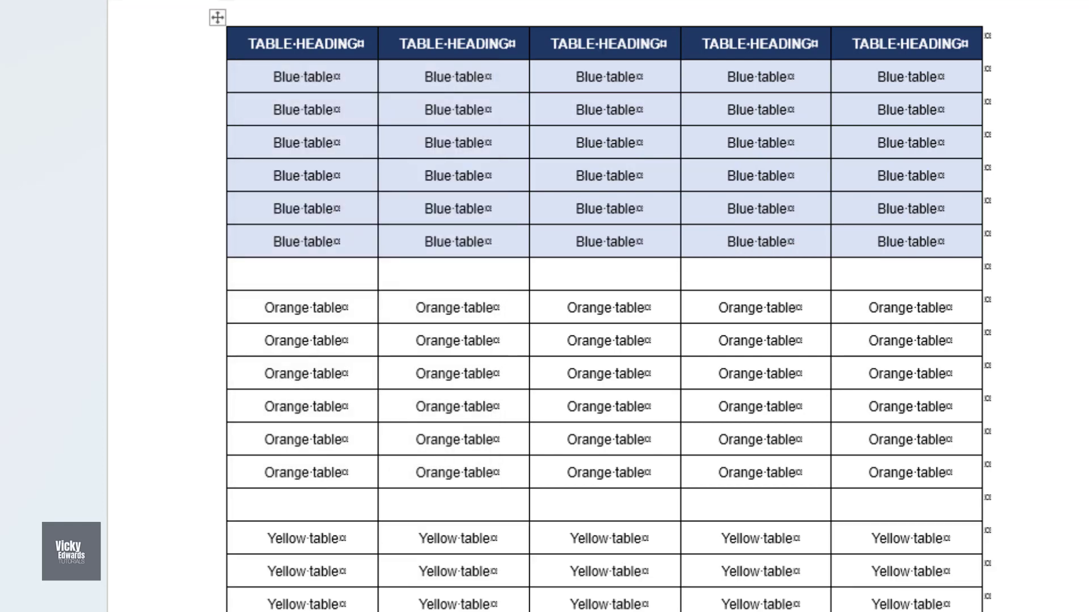
{"action": "mouse_move", "coordinate": [188, 513]}
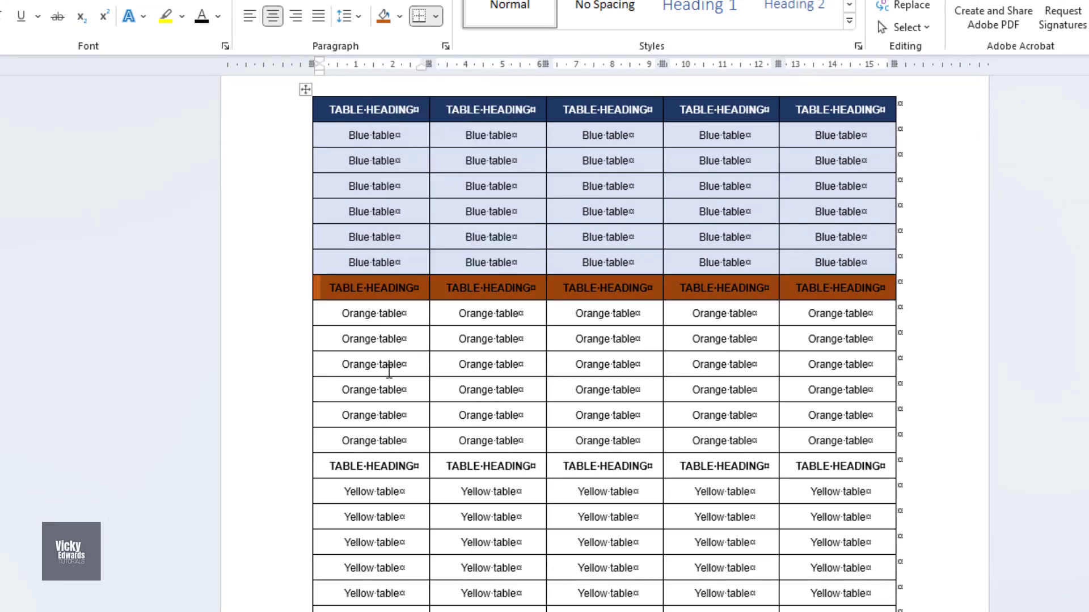
{"action": "left_click", "coordinate": [383, 15]}
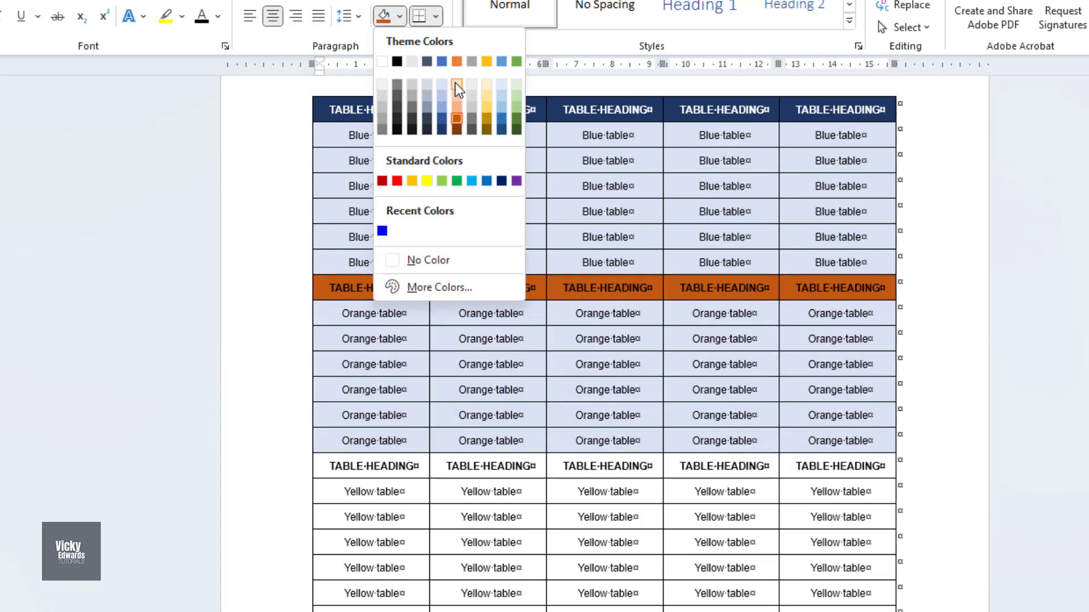